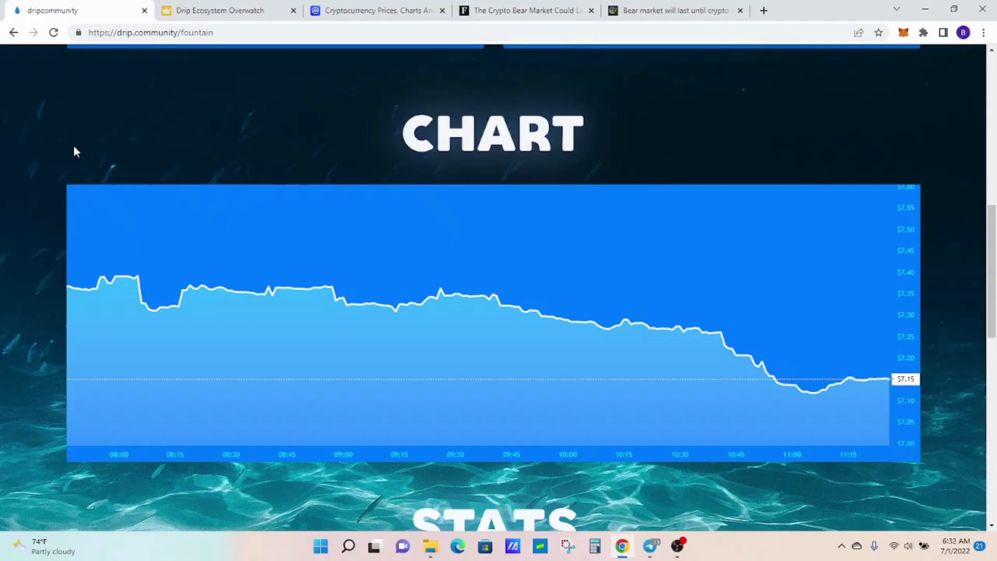
{"action": "mouse_move", "coordinate": [645, 301]}
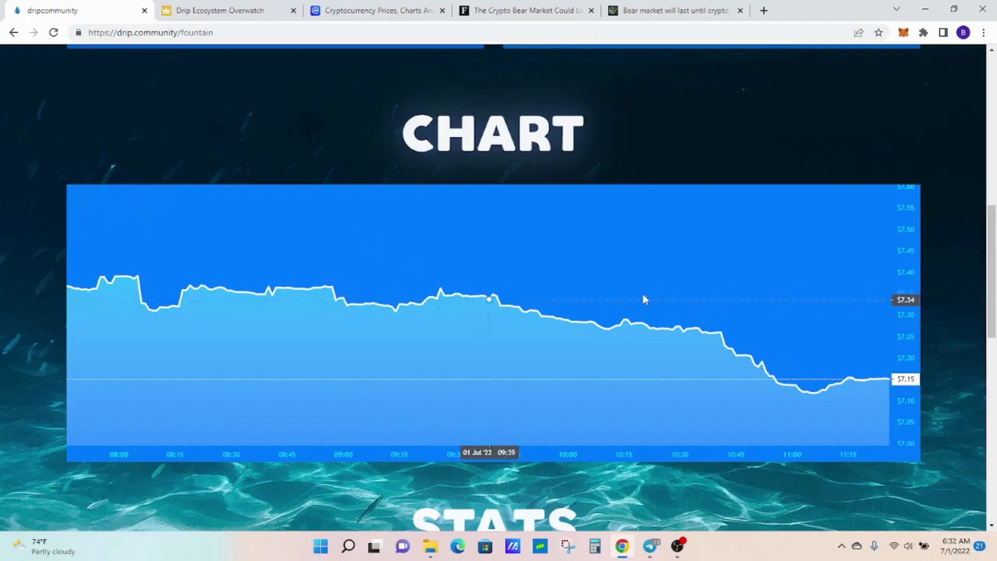
{"action": "mouse_move", "coordinate": [855, 343]}
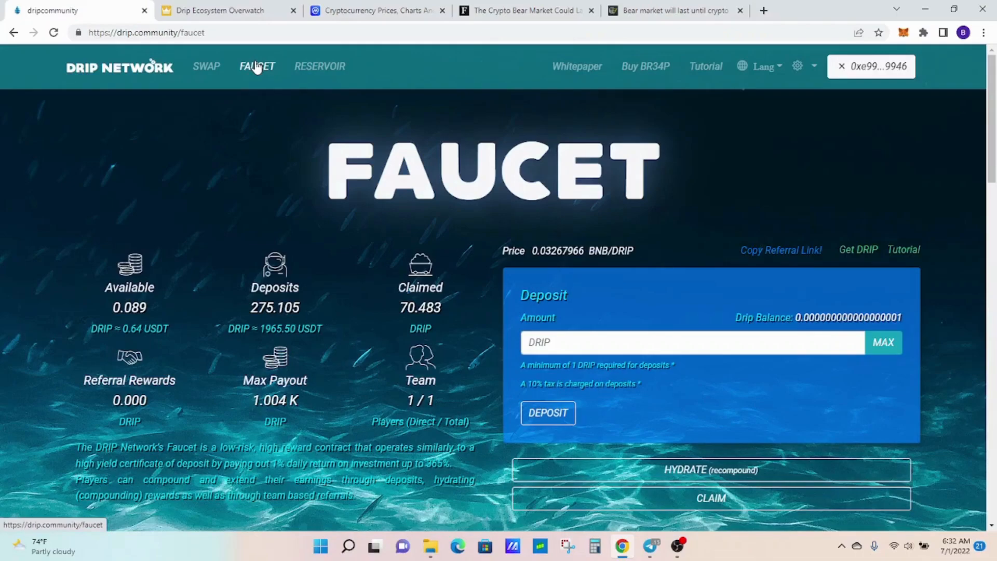
Step: Bring up the Drip Ecosystem Overwatch garden overview with total grown and daily returns
{"action": "left_click", "coordinate": [219, 10]}
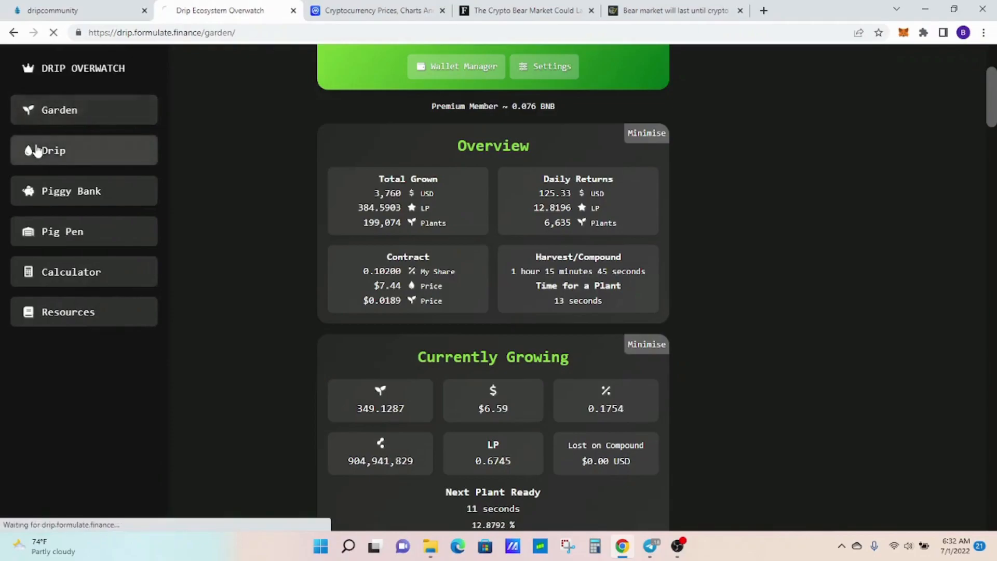
Step: Review Overwatch's Drip price charts, faucet stats and forecast, then move to CoinMarketCap's price list
{"action": "left_click", "coordinate": [52, 149]}
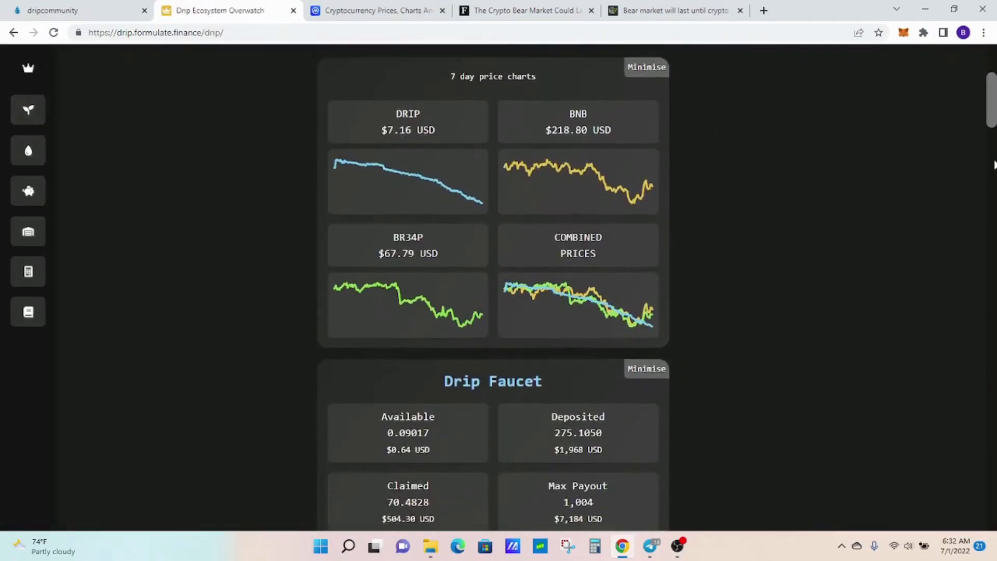
{"action": "scroll", "scroll_direction": "down", "scroll_amount": 3}
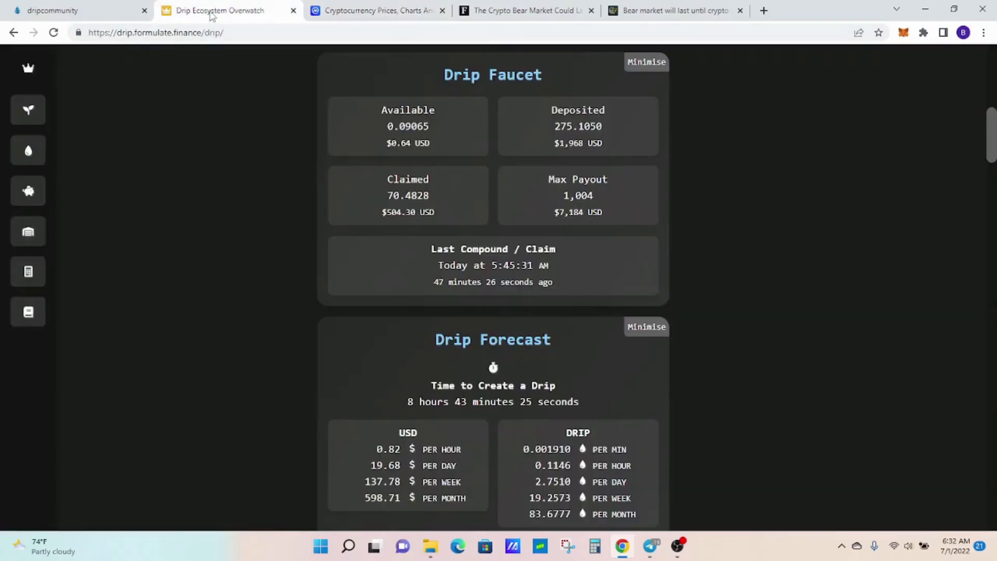
{"action": "mouse_move", "coordinate": [379, 346]}
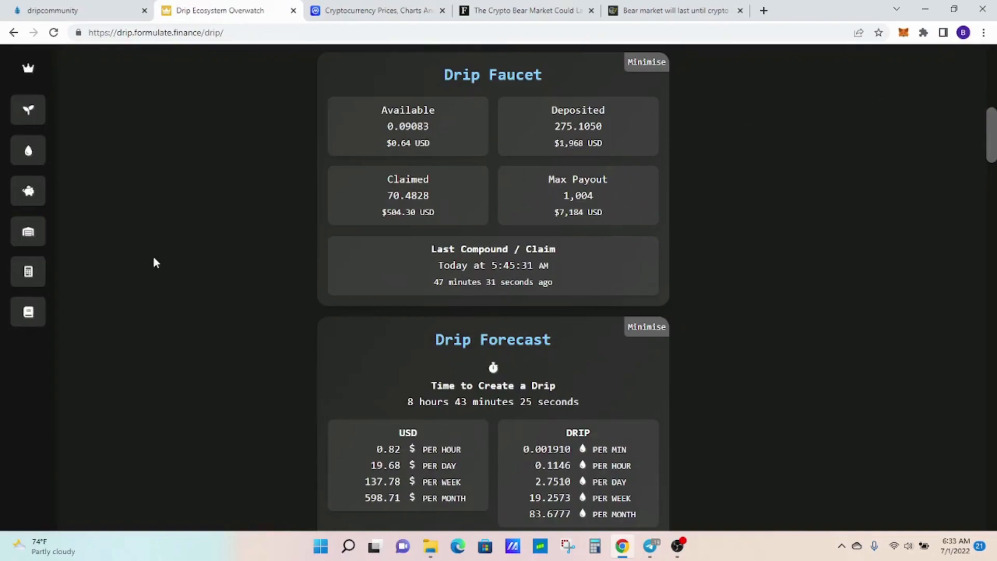
{"action": "mouse_move", "coordinate": [213, 122]}
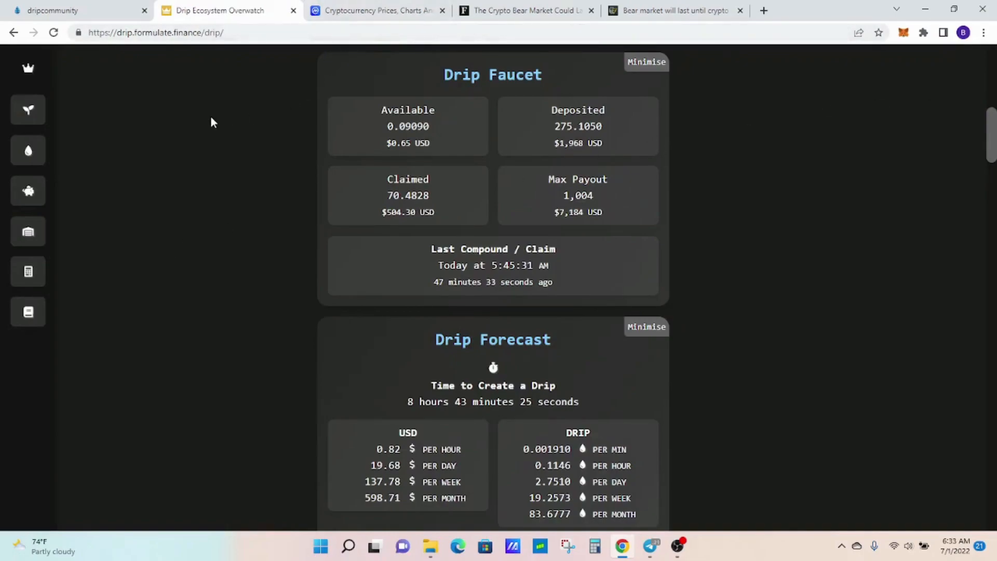
{"action": "left_click", "coordinate": [372, 10]}
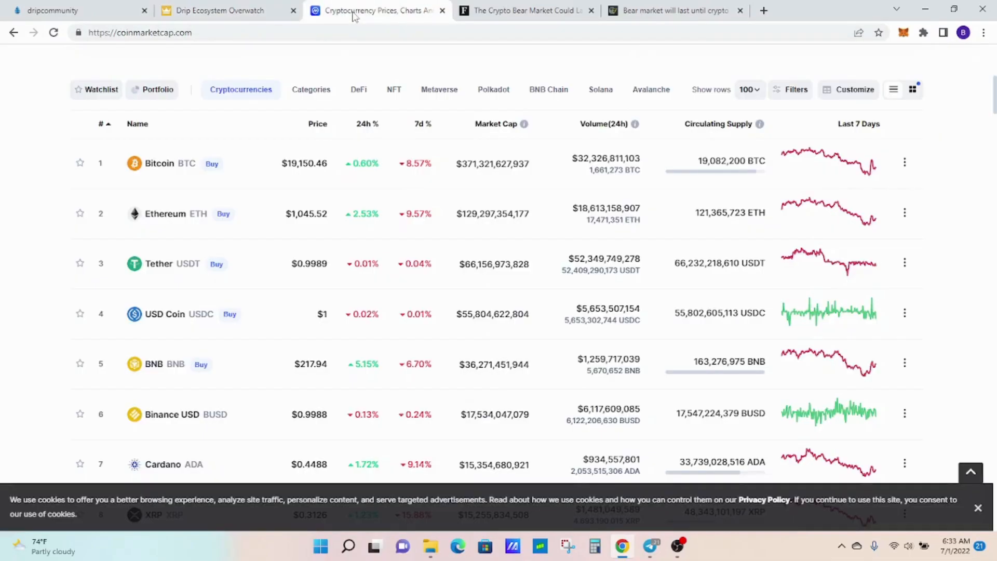
{"action": "mouse_move", "coordinate": [35, 157]}
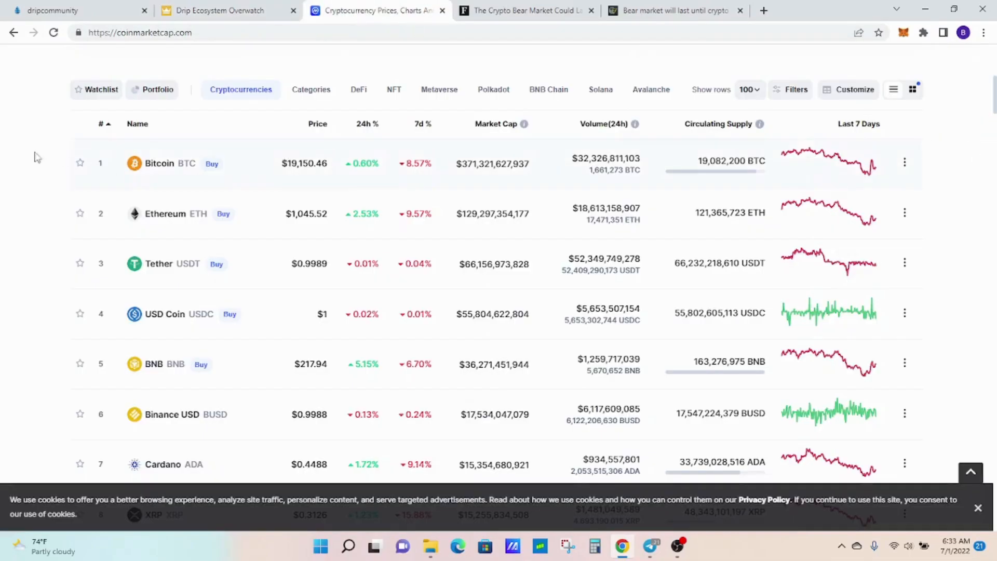
{"action": "mouse_move", "coordinate": [308, 139]}
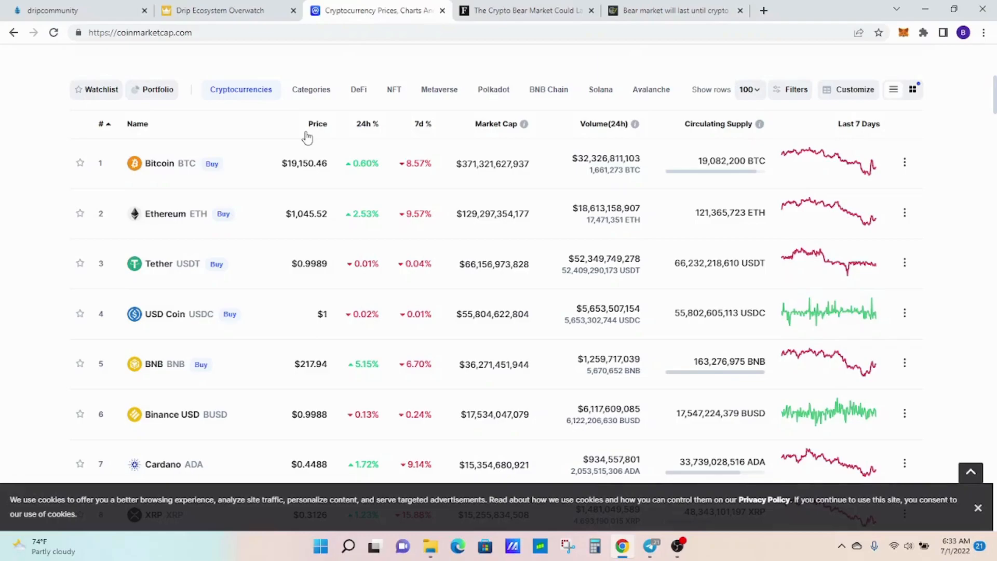
Step: Bring up the Forbes article on a possibly two-year crypto bear market
{"action": "left_click", "coordinate": [531, 10]}
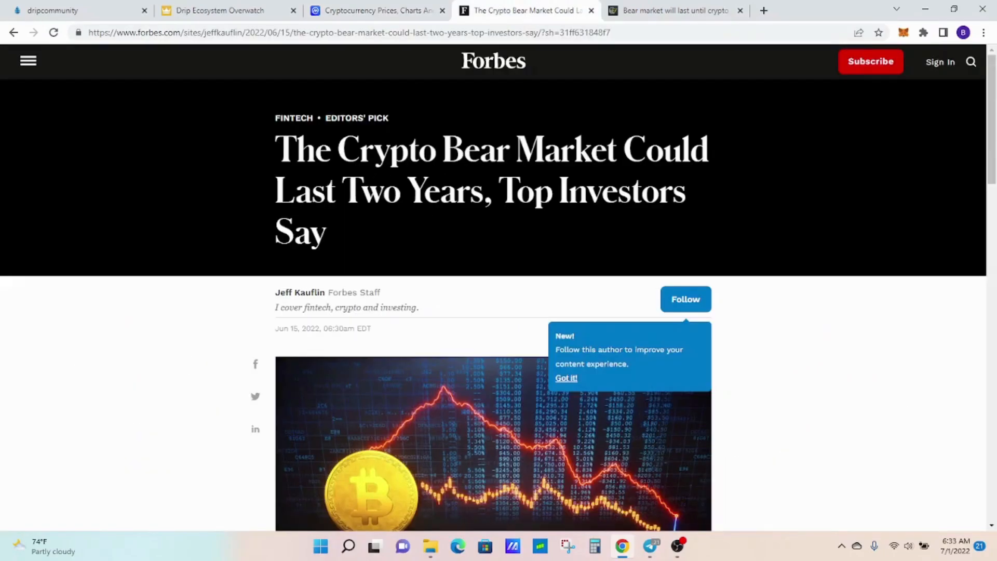
{"action": "mouse_move", "coordinate": [646, 7]}
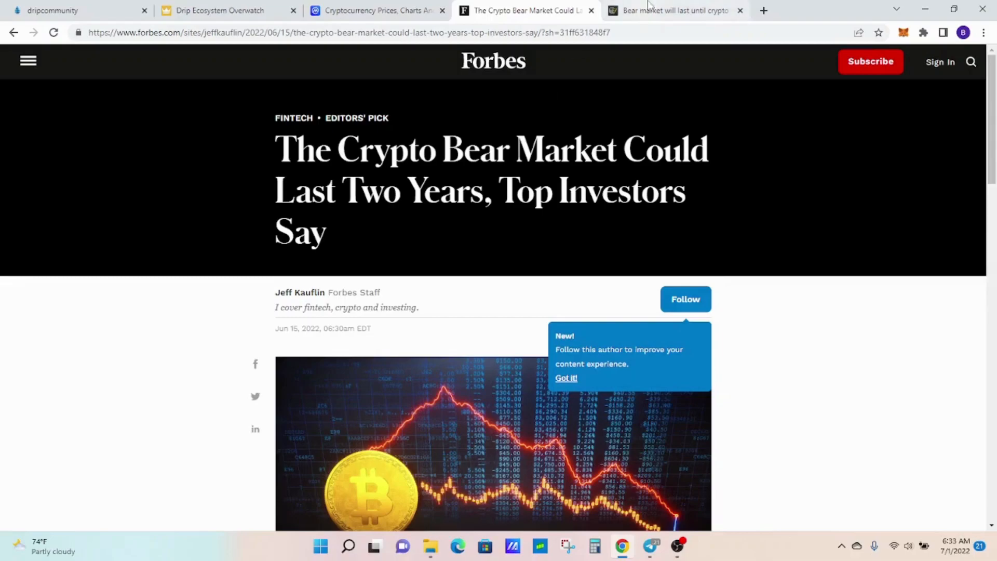
Step: Read Cointelegraph's Mark Cuban bear-market piece, then return to Overwatch's faucet and forecast stats
{"action": "left_click", "coordinate": [673, 11]}
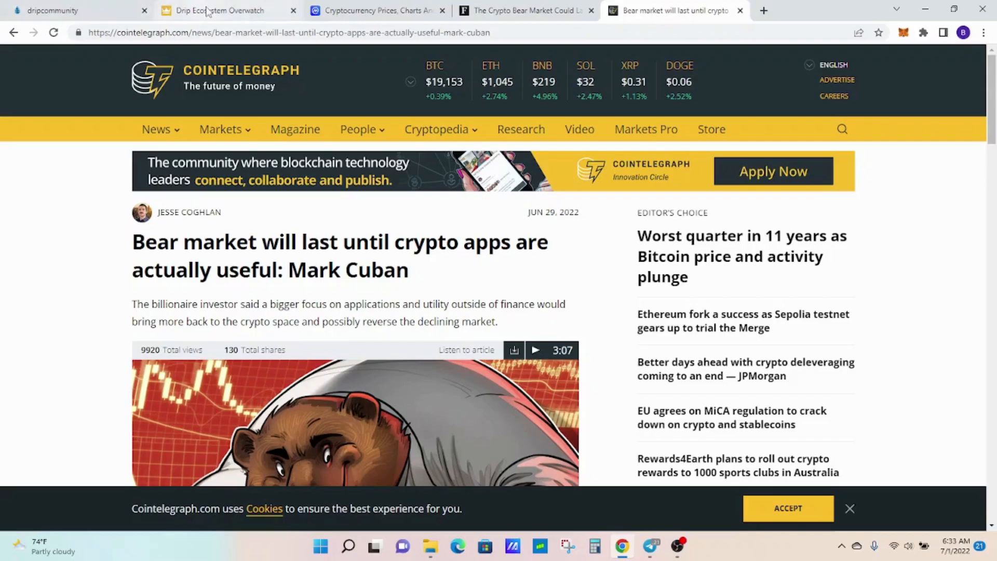
{"action": "left_click", "coordinate": [220, 11]}
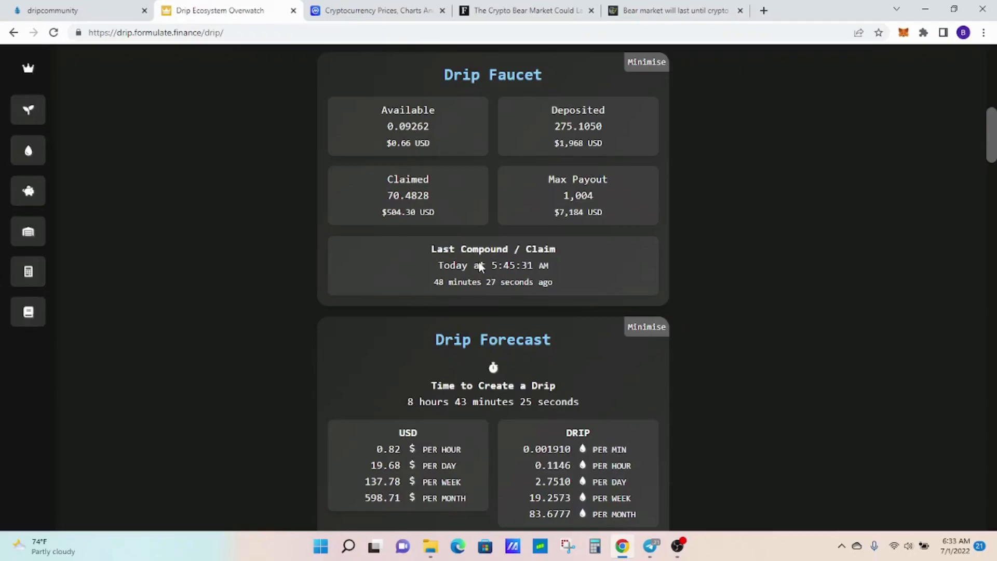
Step: Compare the Drip faucet page's figures with Overwatch's Garden overview
{"action": "left_click", "coordinate": [68, 11]}
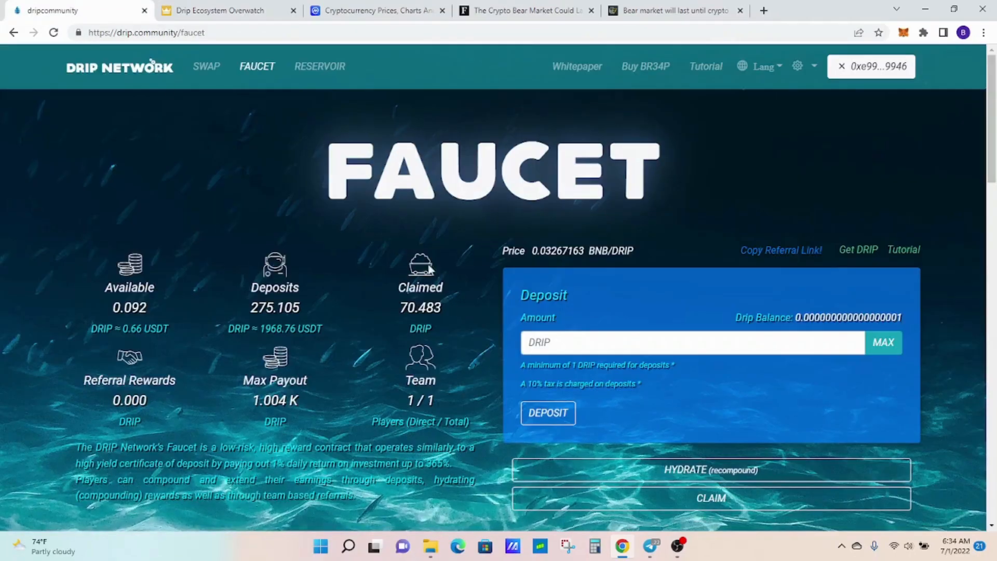
{"action": "scroll", "scroll_direction": "down", "scroll_amount": 3}
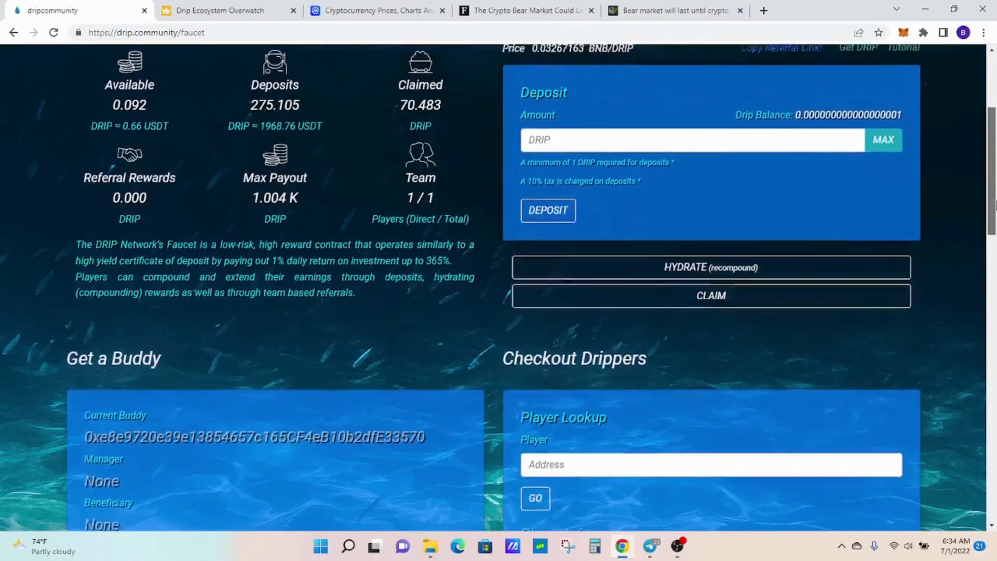
{"action": "scroll", "scroll_direction": "up", "scroll_amount": 3}
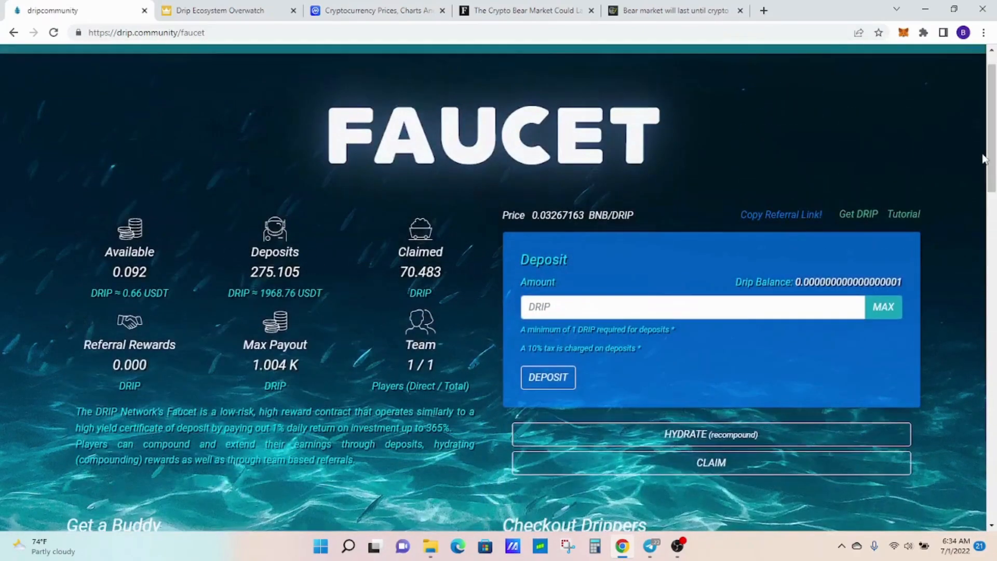
{"action": "mouse_move", "coordinate": [129, 165]}
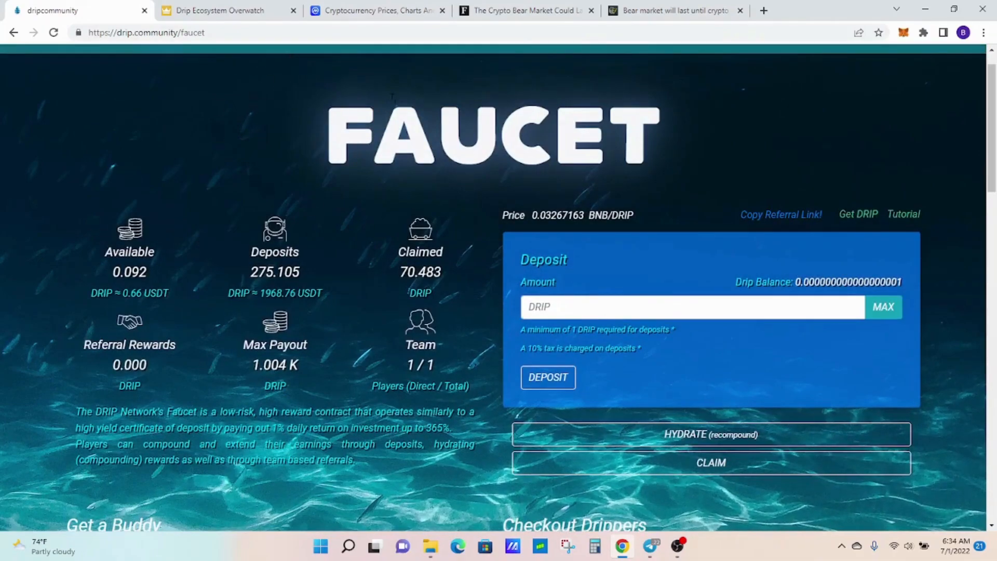
{"action": "left_click", "coordinate": [219, 9]}
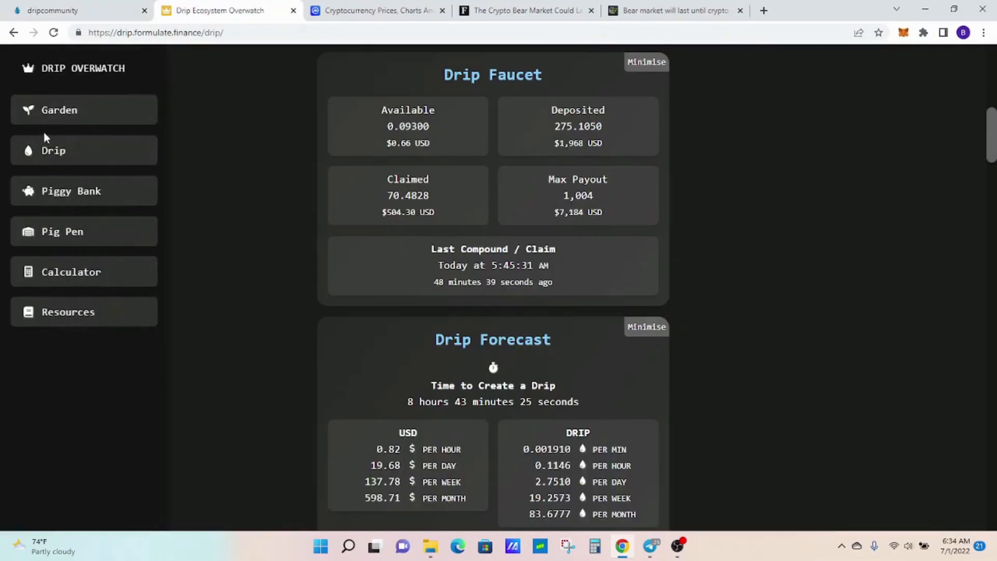
{"action": "left_click", "coordinate": [59, 110]}
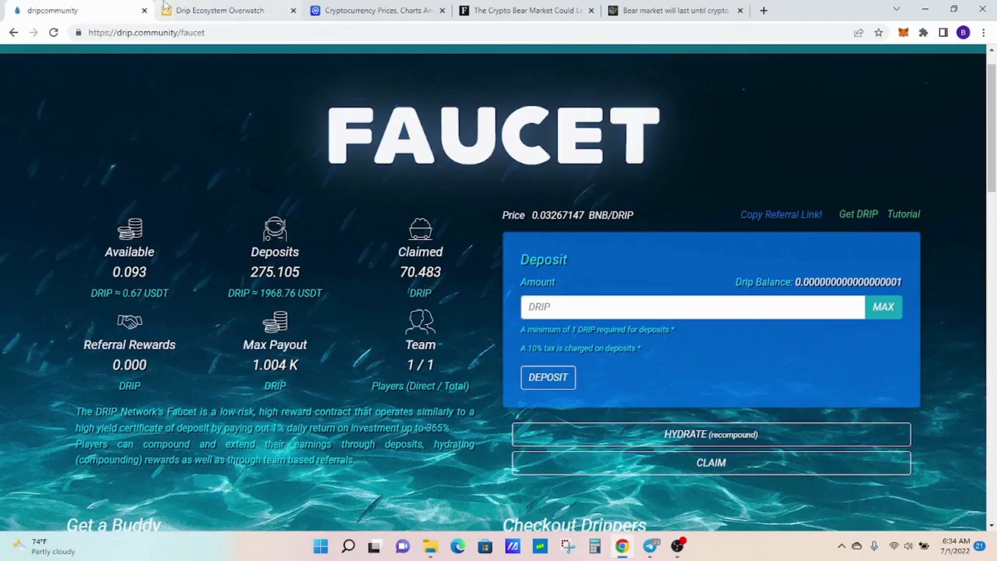
{"action": "left_click", "coordinate": [219, 11]}
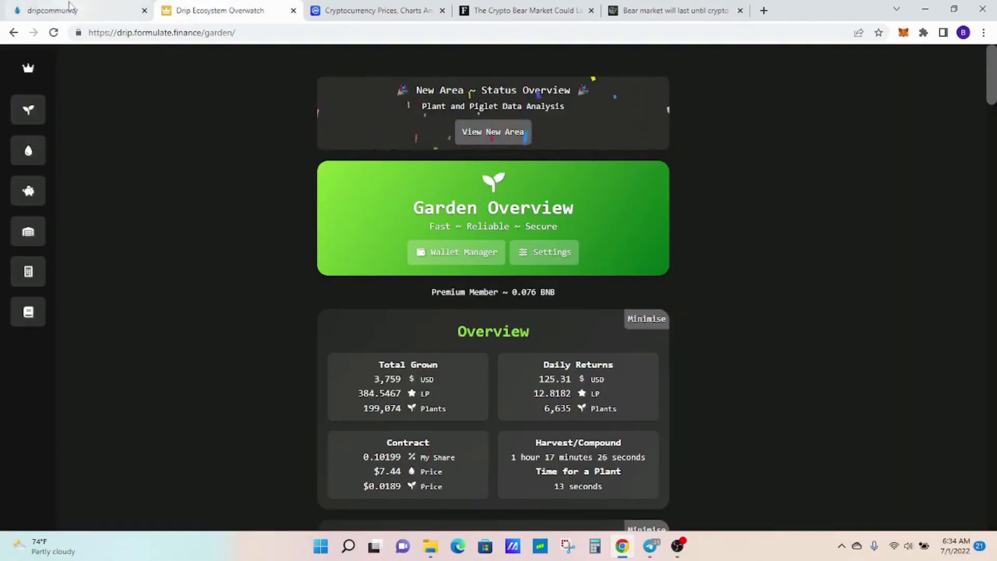
Step: Bring up the DRIP Telegram group's AMA recap search results
{"action": "left_click", "coordinate": [649, 546]}
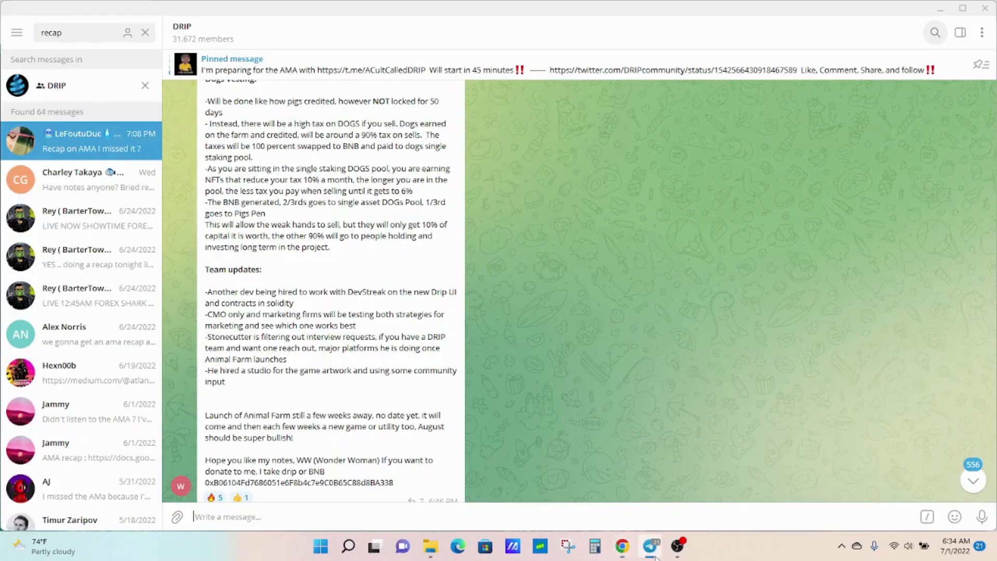
{"action": "mouse_move", "coordinate": [856, 363]}
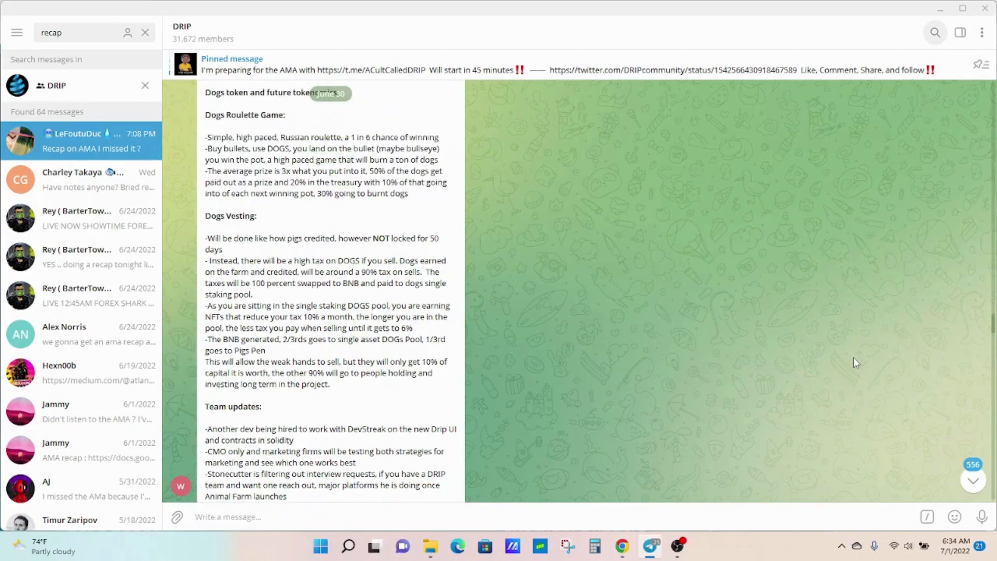
Step: Scroll the AMA recap back up to the Drip Updates and Dogs token sections
{"action": "scroll", "scroll_direction": "down", "scroll_amount": 3}
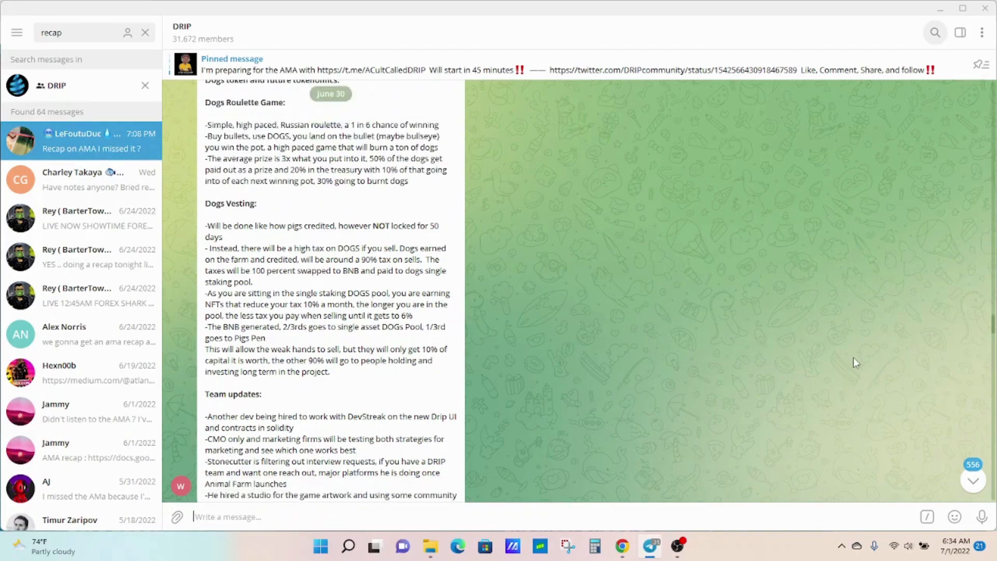
{"action": "scroll", "scroll_direction": "up", "scroll_amount": 3}
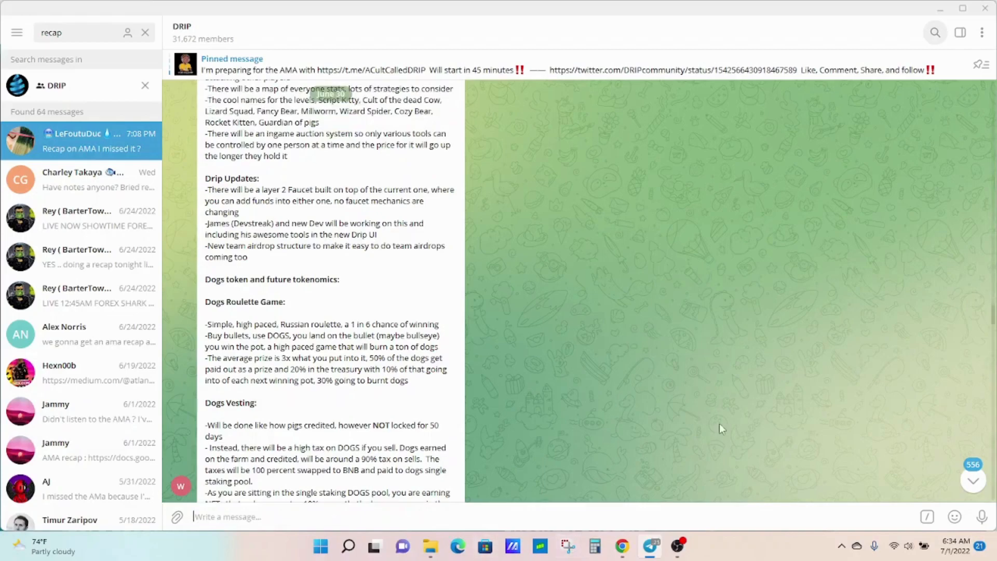
{"action": "mouse_move", "coordinate": [235, 202]}
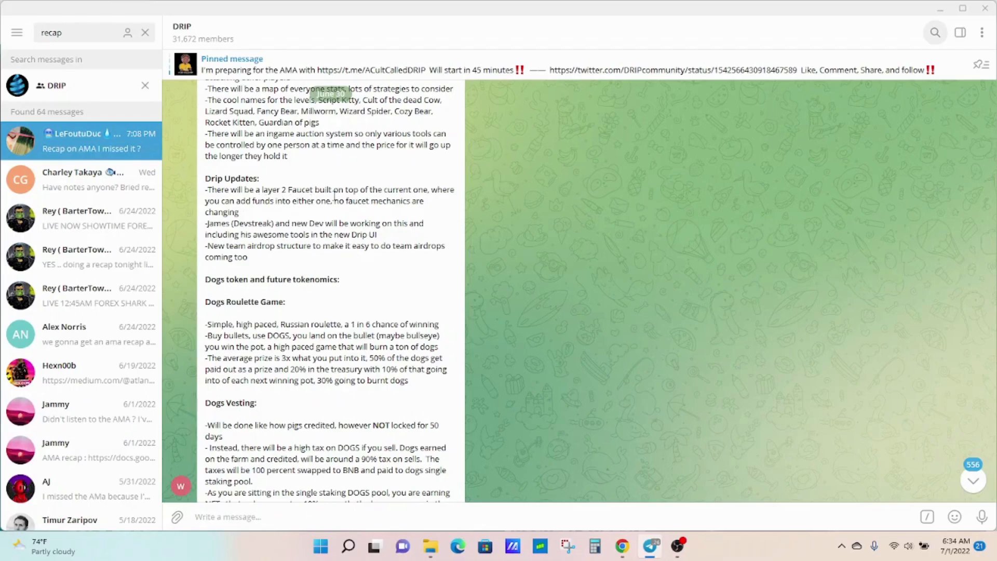
{"action": "mouse_move", "coordinate": [252, 214]}
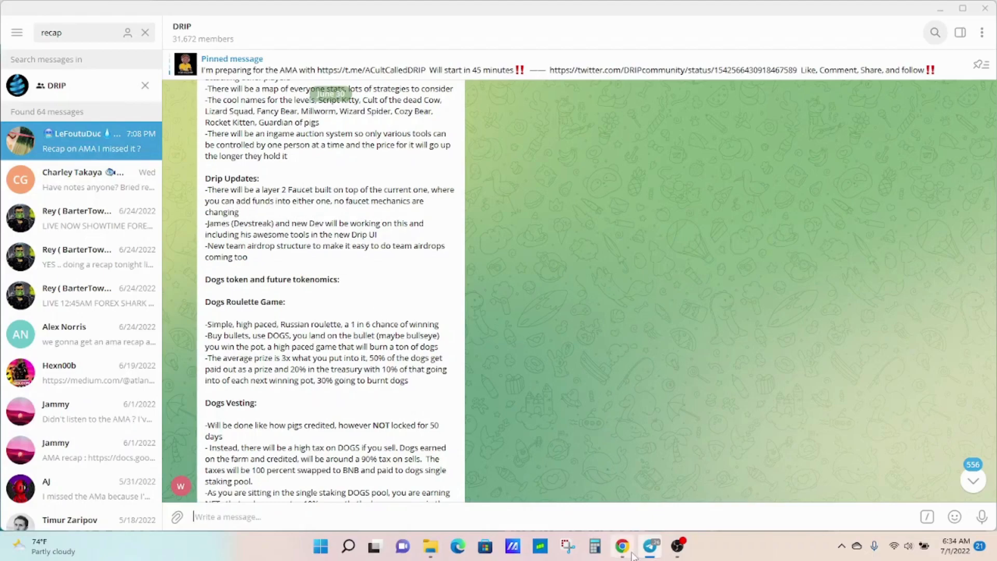
Step: Alternate between Overwatch's garden dashboard and the AMA chat, ending on the faucet page with 275.105 DRIP deposited
{"action": "left_click", "coordinate": [621, 547]}
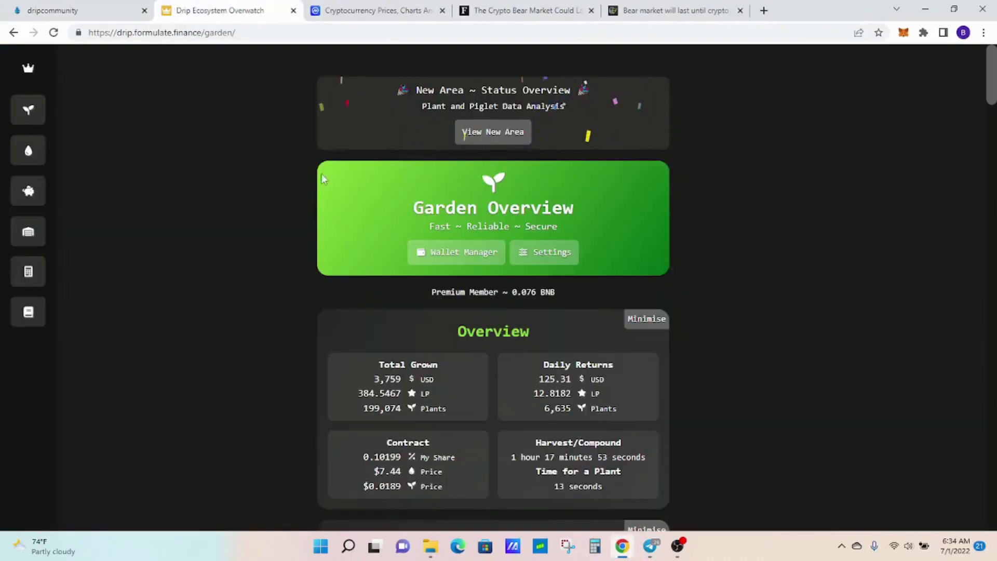
{"action": "mouse_move", "coordinate": [620, 547]}
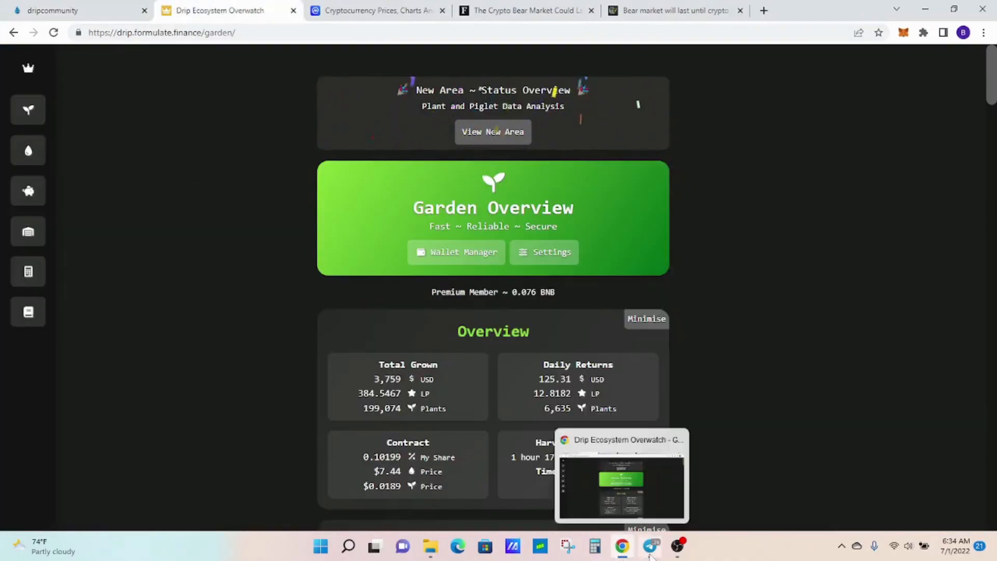
{"action": "left_click", "coordinate": [649, 547]}
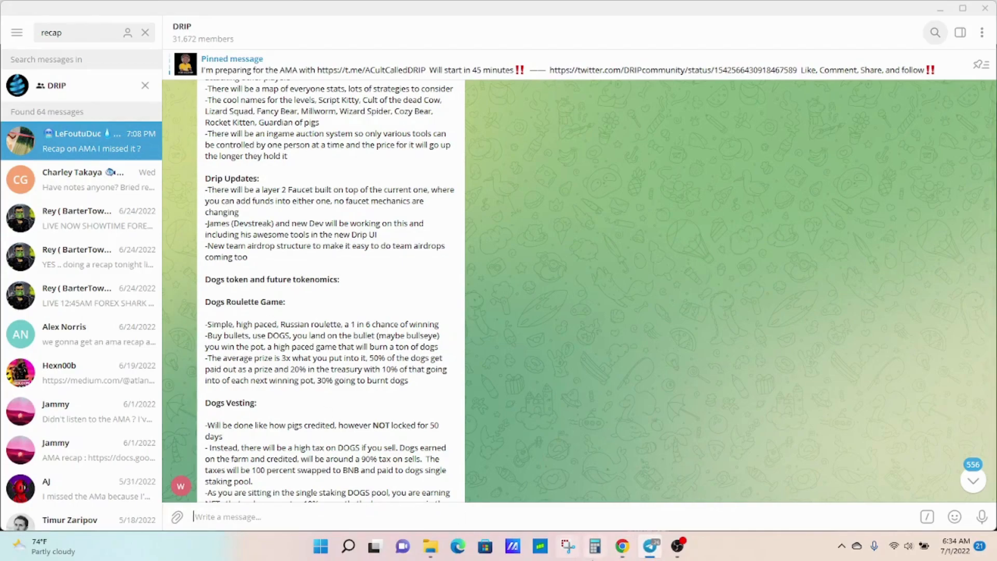
{"action": "left_click", "coordinate": [620, 545]}
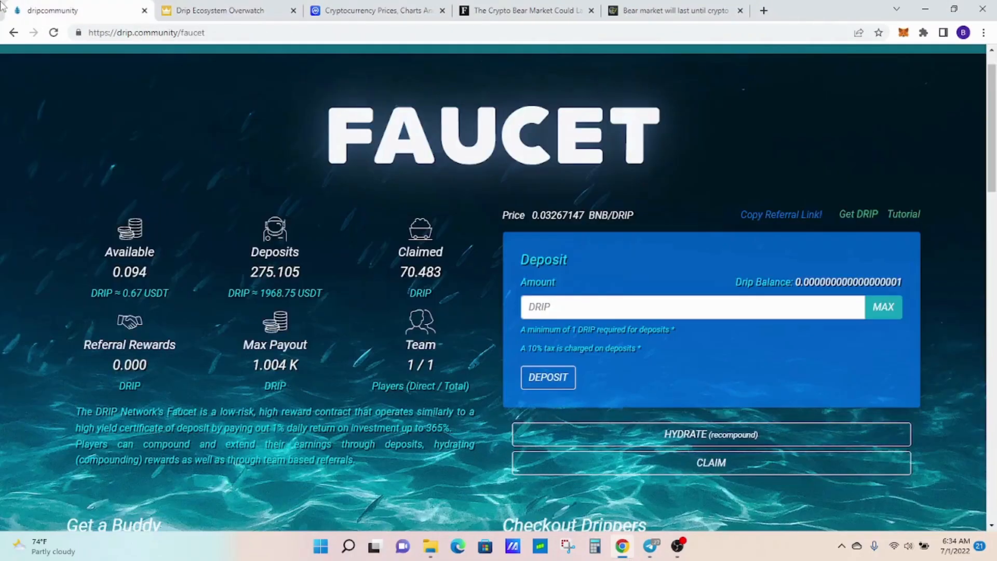
{"action": "left_click", "coordinate": [216, 10]}
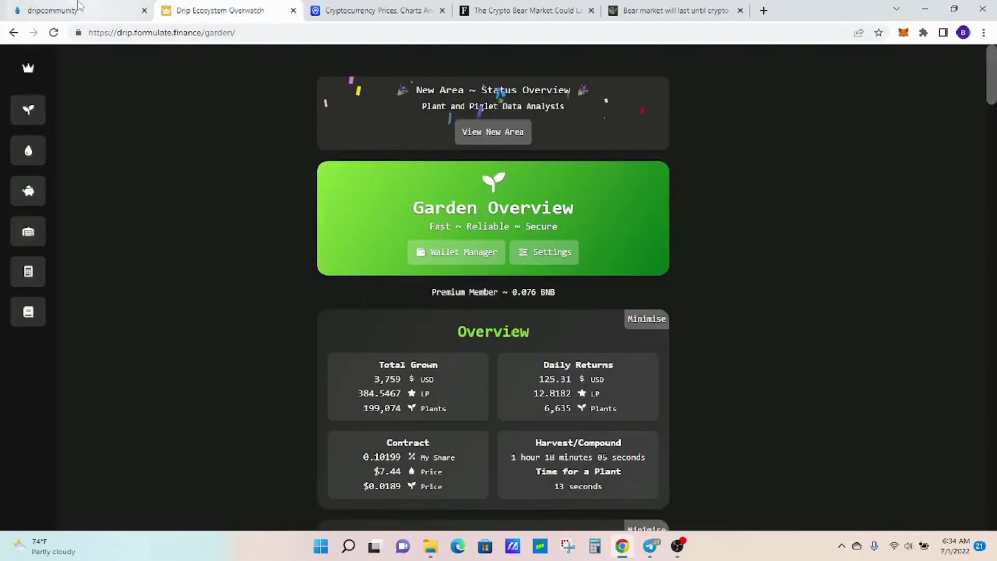
{"action": "left_click", "coordinate": [57, 9]}
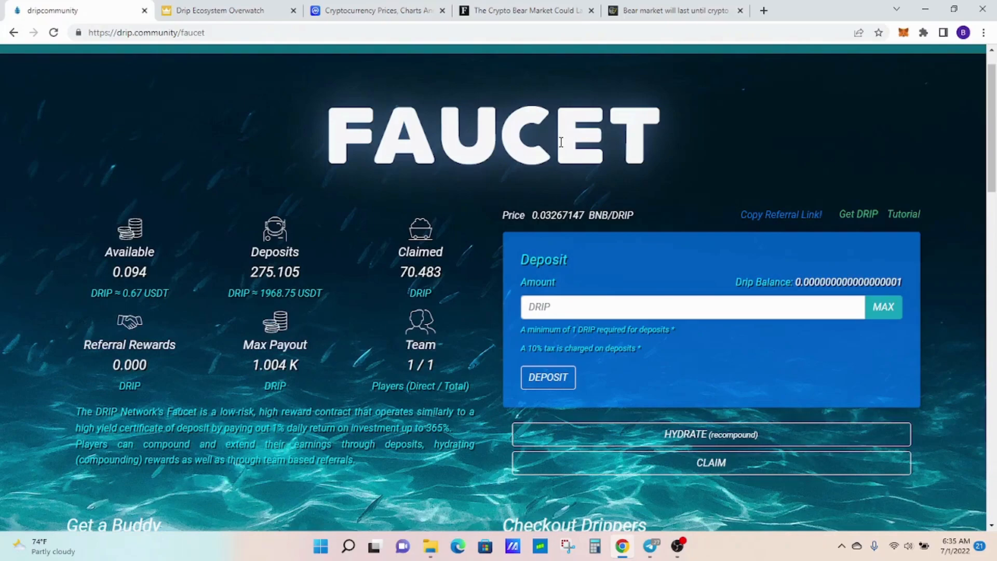
Step: Return to the DRIP group's AMA recap and read up to the Game Info section
{"action": "left_click", "coordinate": [219, 11]}
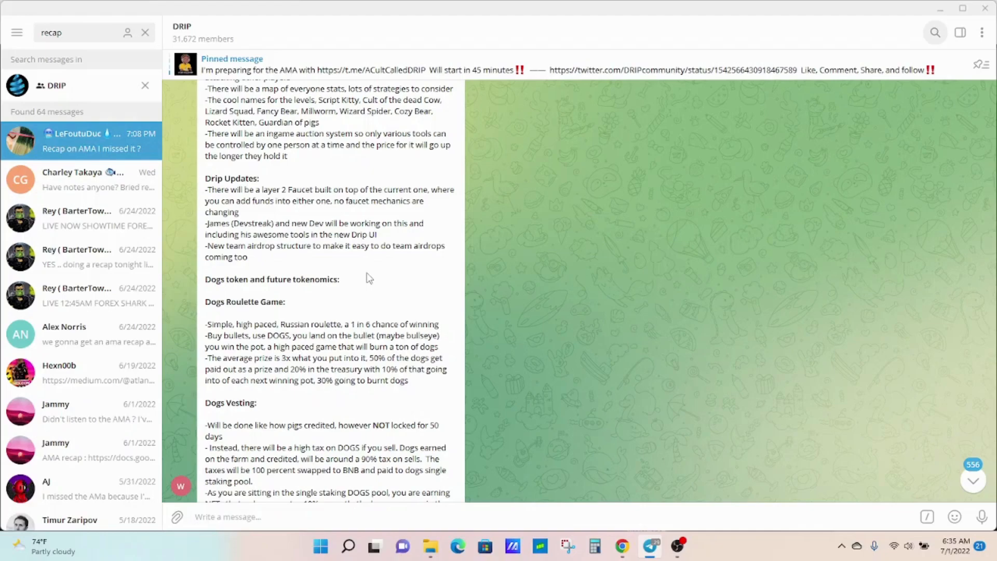
{"action": "mouse_move", "coordinate": [591, 295]}
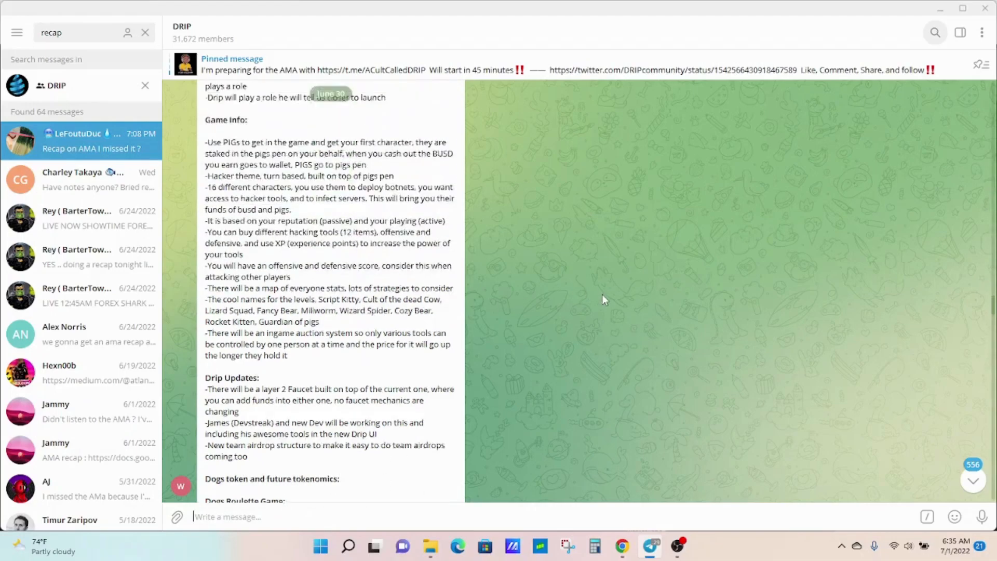
Step: Read the recap from Rehypothecation through Team updates and the Animal Farm launch, then scroll back to its start
{"action": "scroll", "scroll_direction": "up", "scroll_amount": 3}
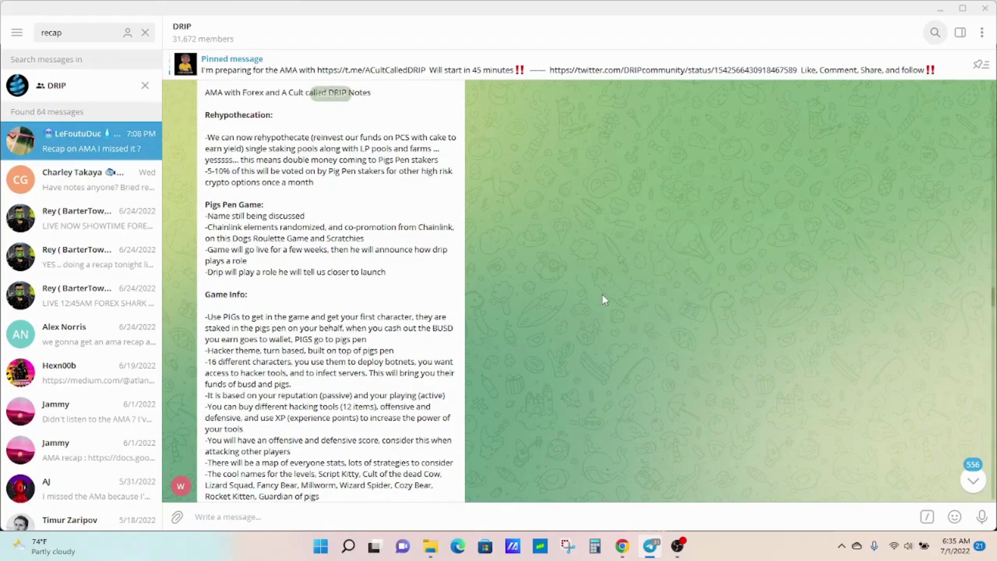
{"action": "scroll", "scroll_direction": "down", "scroll_amount": 3}
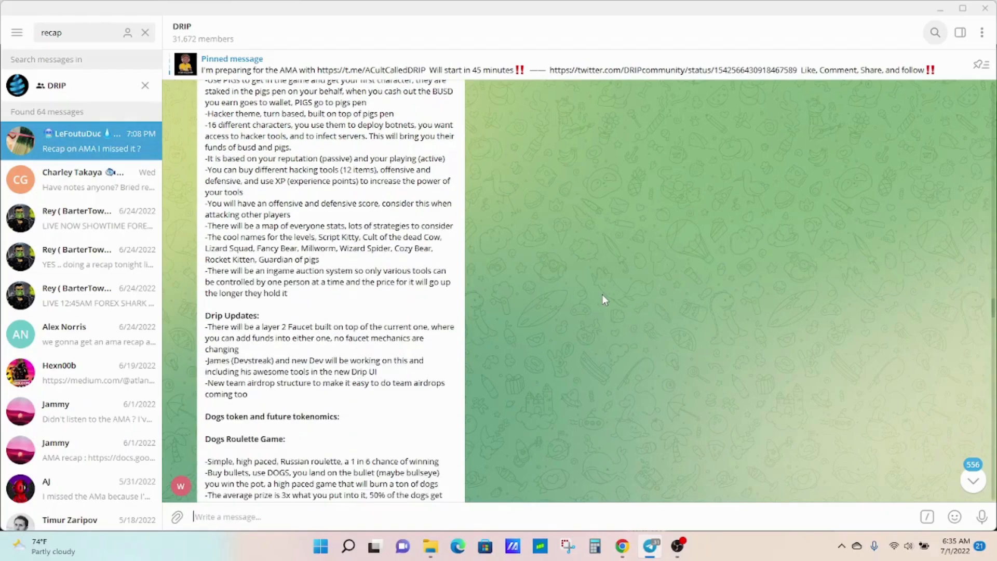
{"action": "scroll", "scroll_direction": "down", "scroll_amount": 3}
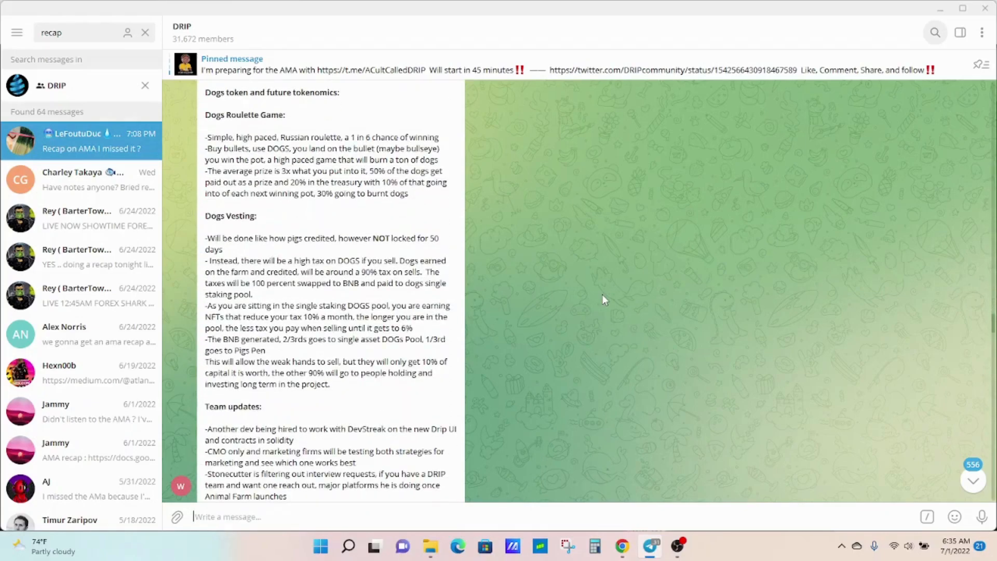
{"action": "scroll", "scroll_direction": "down", "scroll_amount": 3}
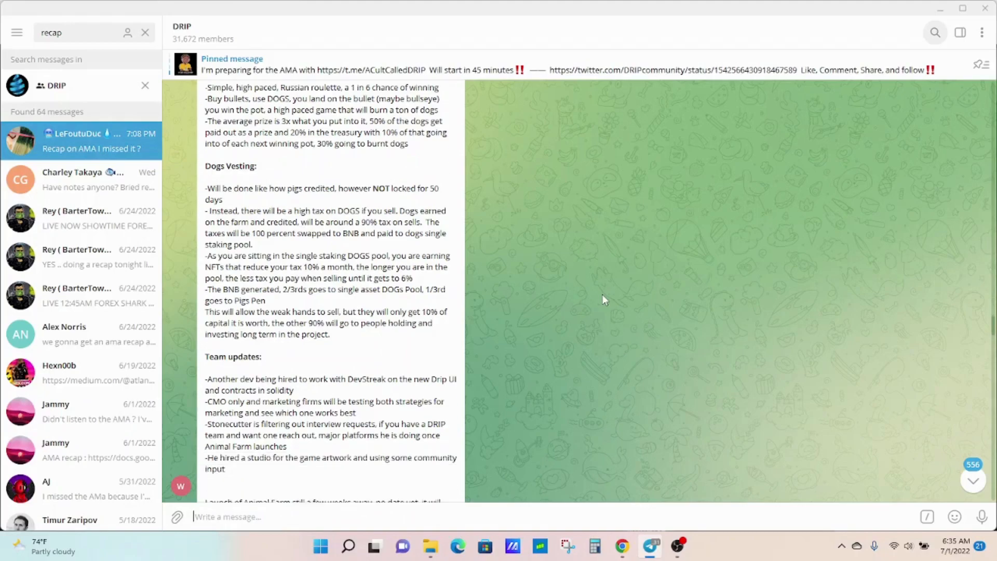
{"action": "scroll", "scroll_direction": "down", "scroll_amount": 3}
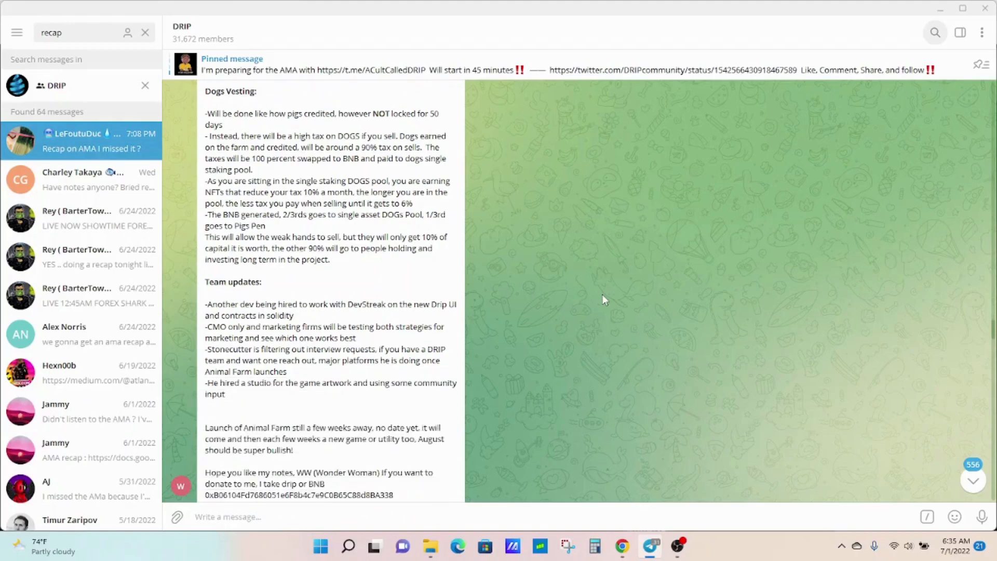
{"action": "scroll", "scroll_direction": "down", "scroll_amount": 3}
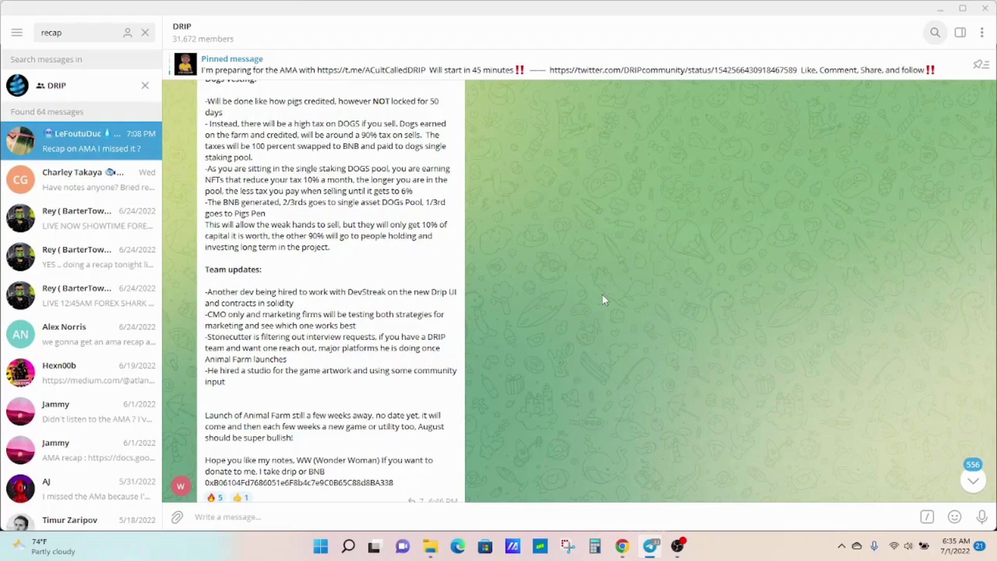
{"action": "scroll", "scroll_direction": "down", "scroll_amount": 3}
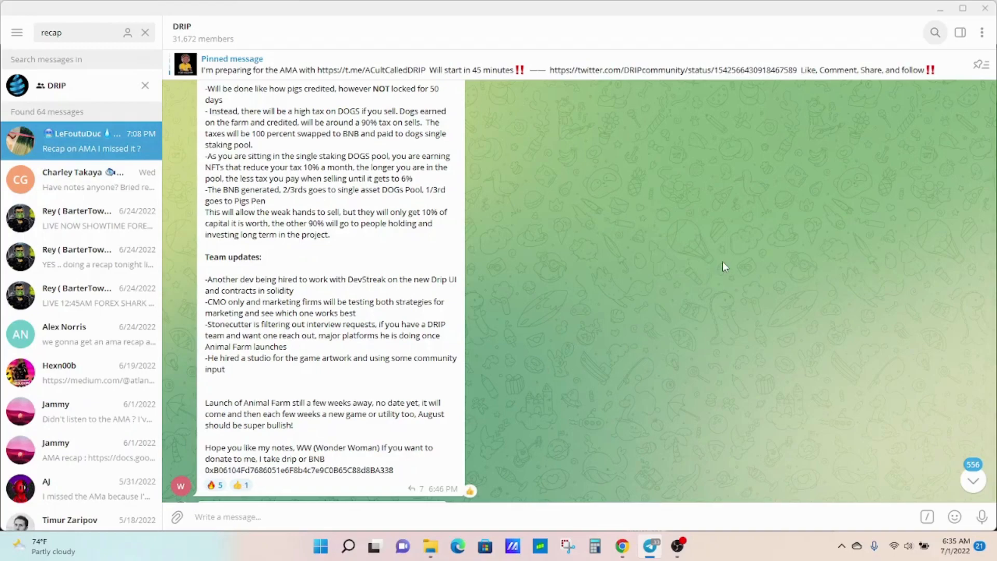
{"action": "scroll", "scroll_direction": "up", "scroll_amount": 3}
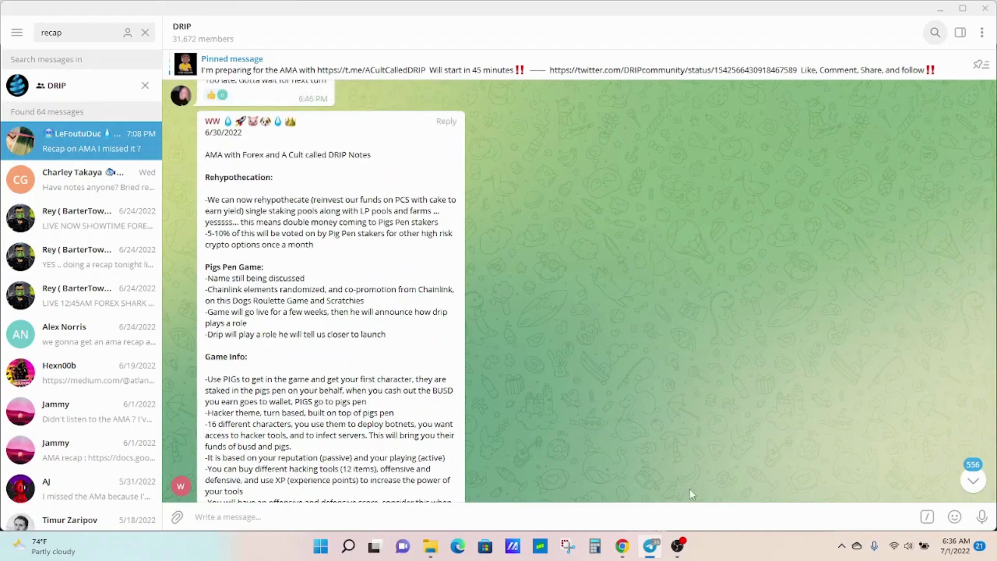
{"action": "mouse_move", "coordinate": [633, 314]}
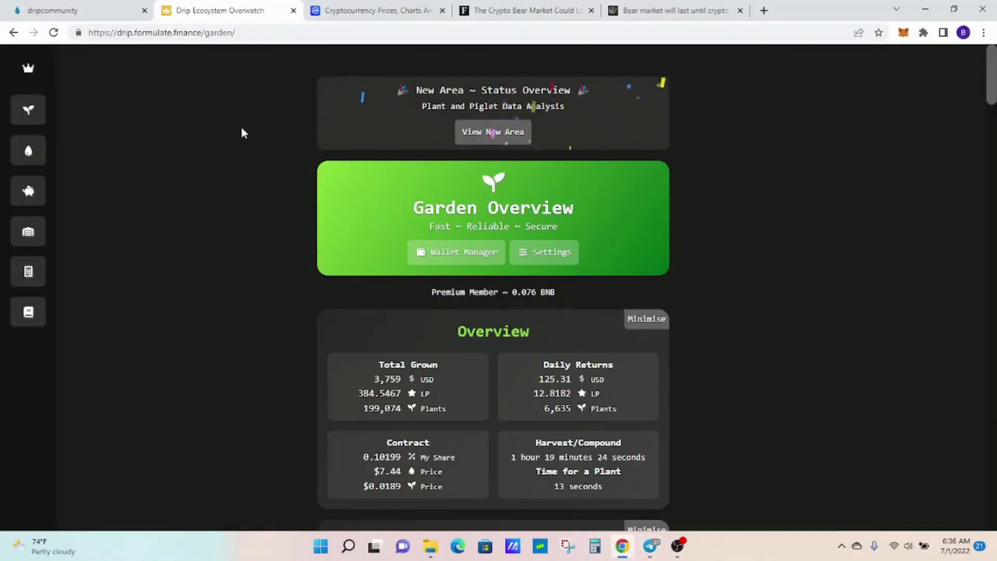
{"action": "mouse_move", "coordinate": [200, 175]}
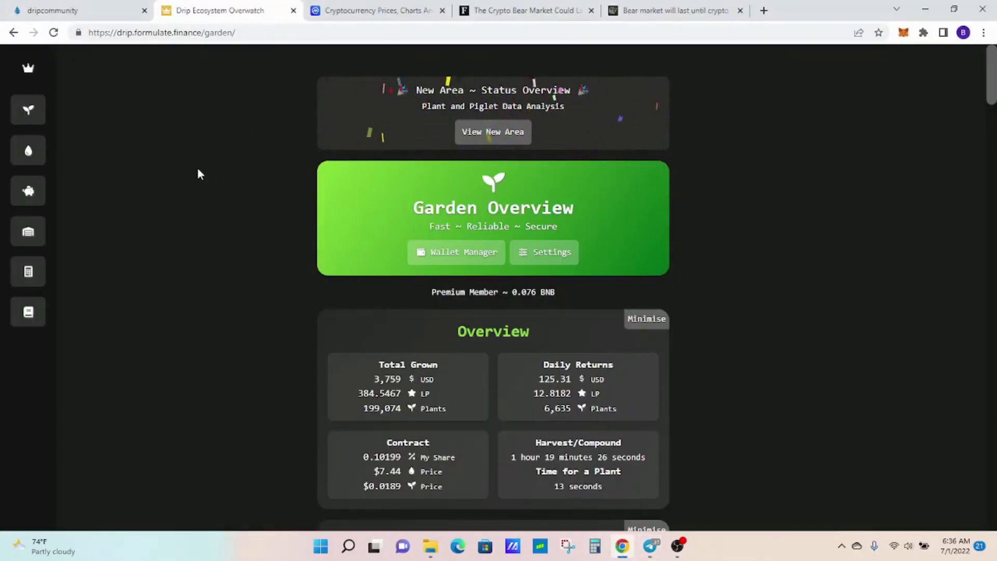